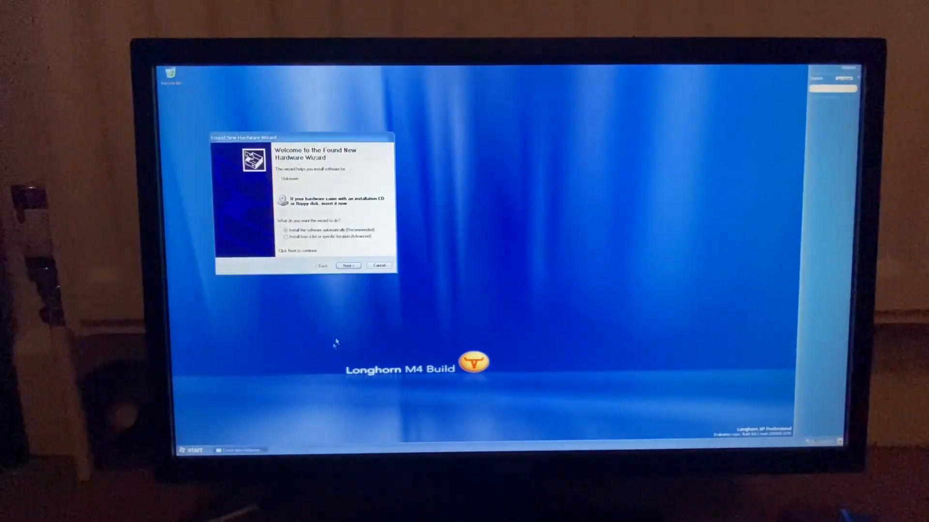
Step: Skip the Windows XP intro tour and open the Start menu
left_click(378, 265)
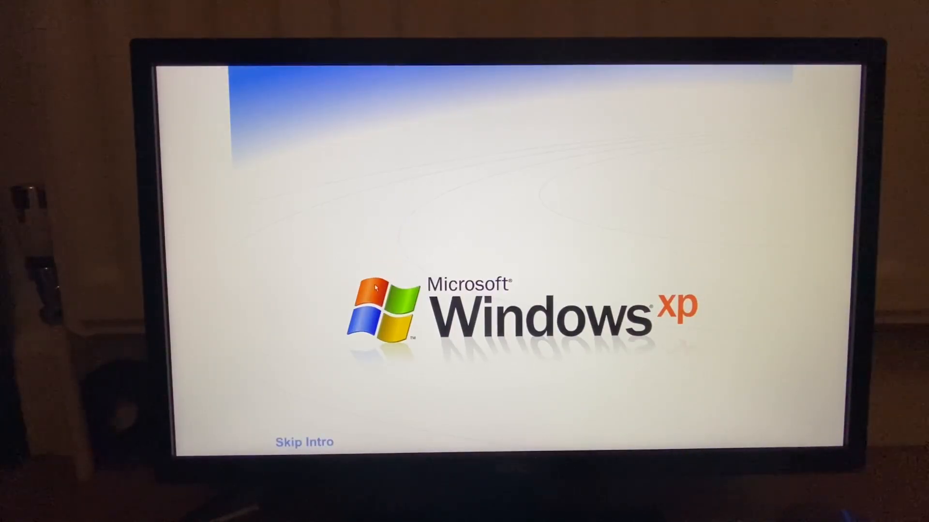
left_click(304, 442)
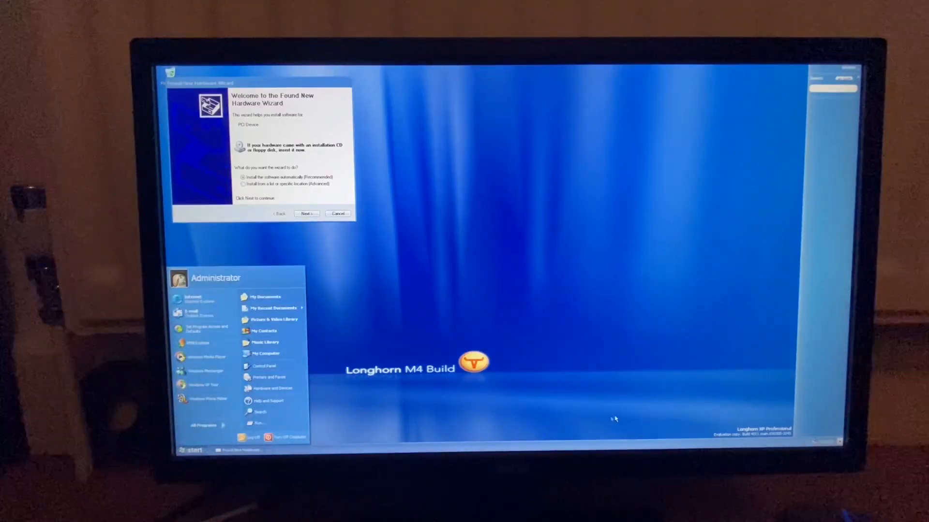
Step: Run Activate Windows from All Programs, finish the wizard, and reopen the Start menu
left_click(205, 424)
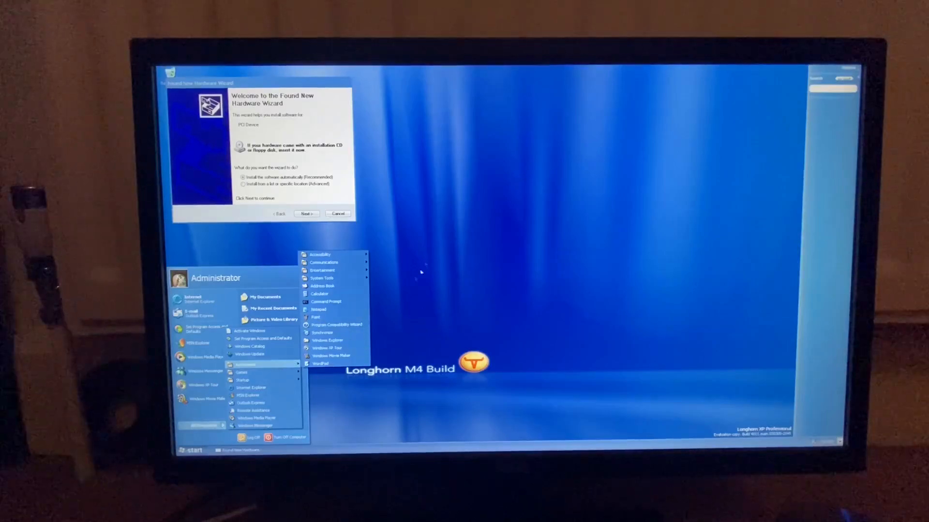
left_click(415, 263)
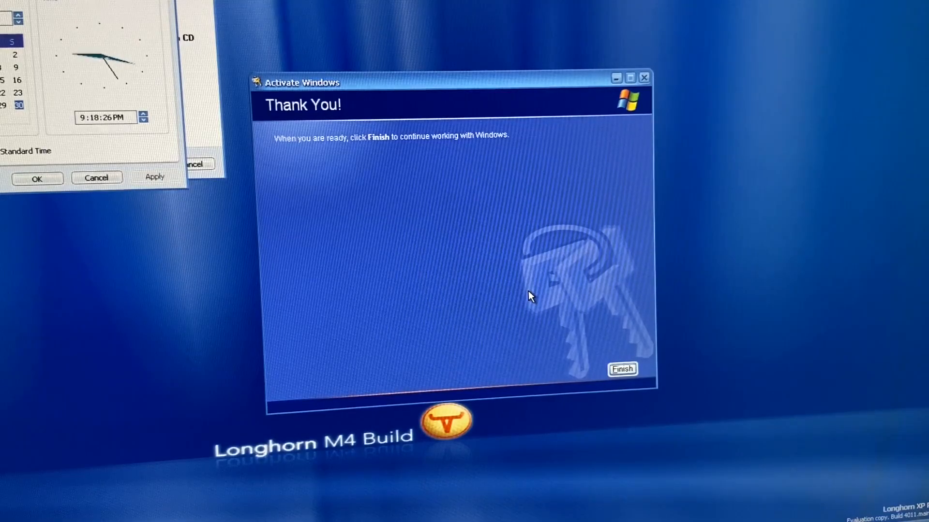
mouse_move(610, 317)
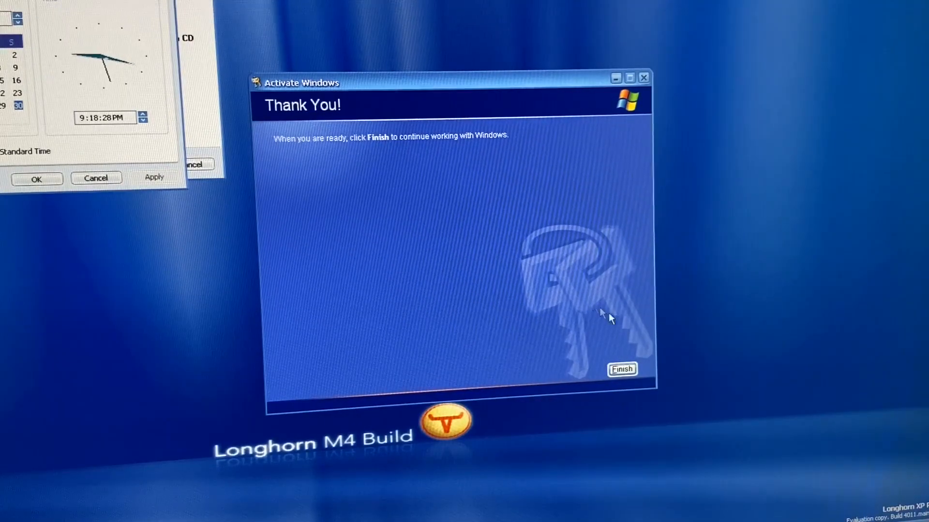
left_click(622, 368)
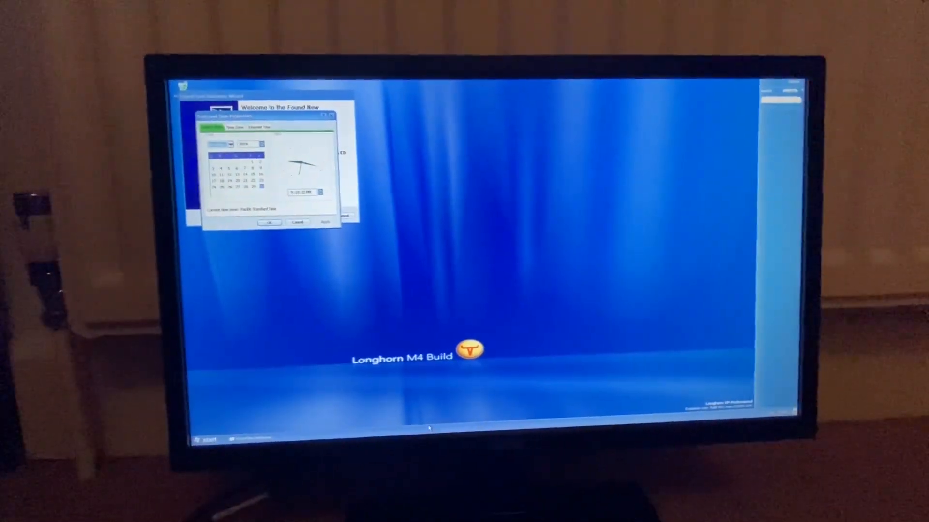
left_click(204, 440)
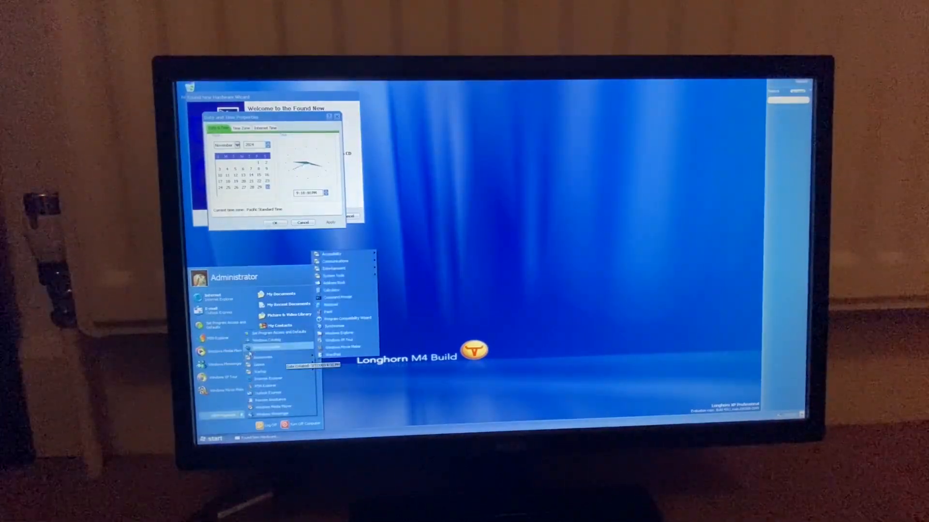
Step: Open My Computer and Task Manager, then restart the PC into the Fedora live USB
left_click(223, 415)
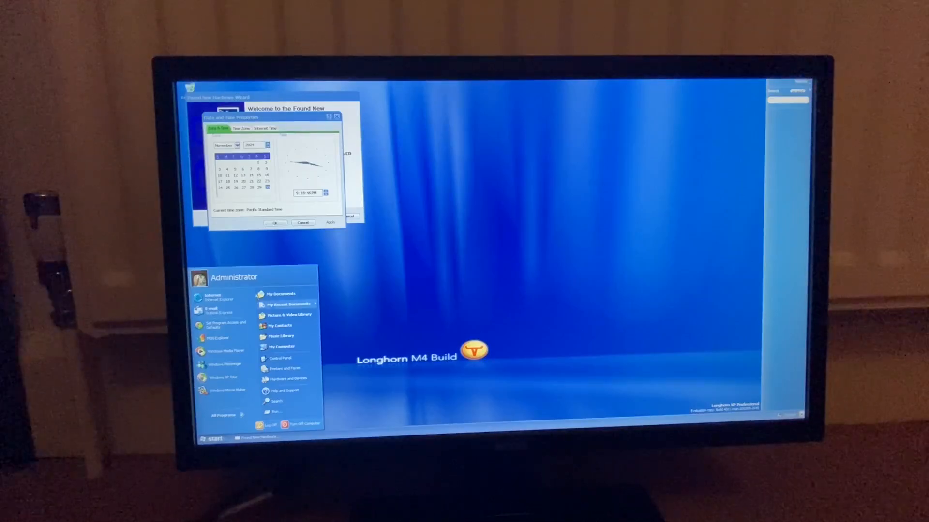
left_click(282, 346)
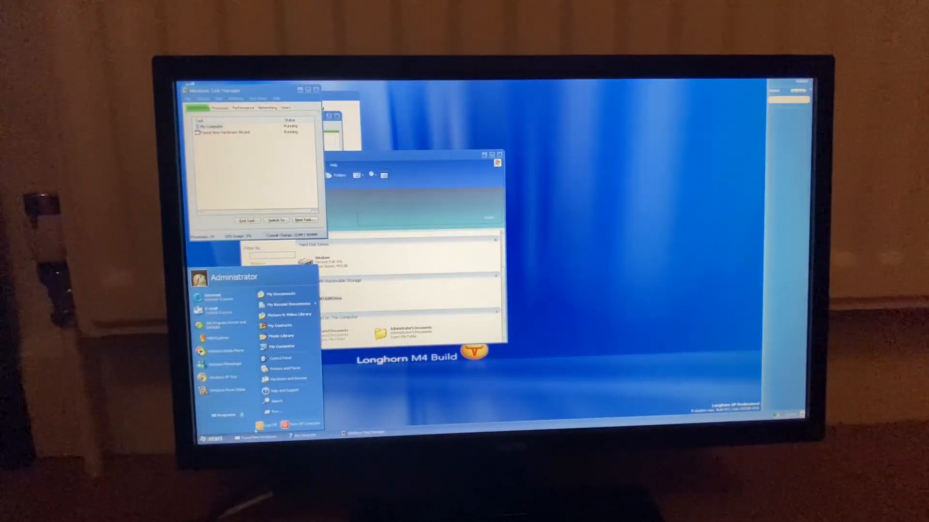
left_click(299, 425)
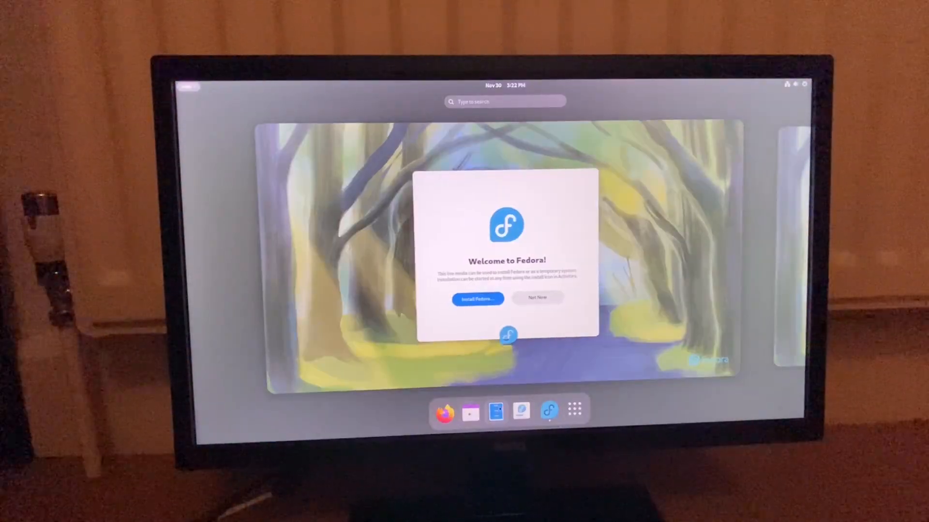
Step: In GNOME Files, browse Other Locations and mount the Windows volume with authentication
left_click(495, 412)
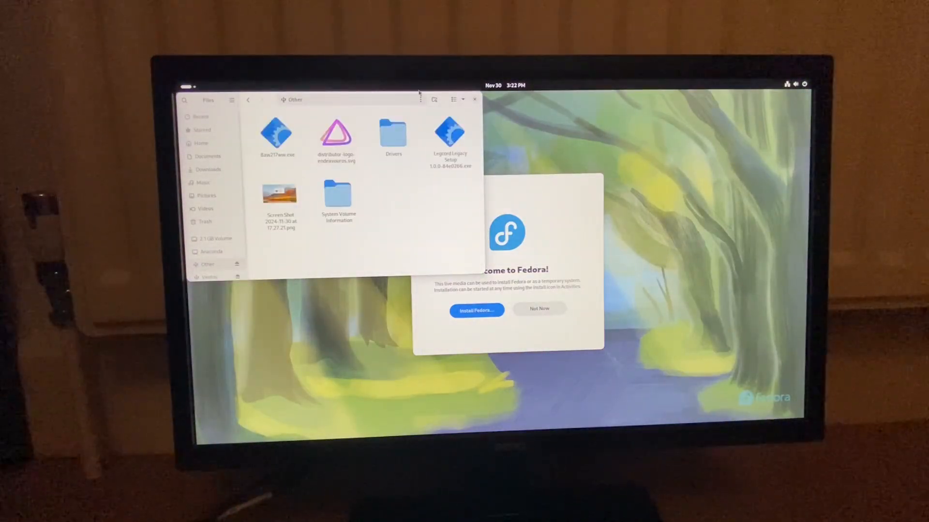
left_click(394, 132)
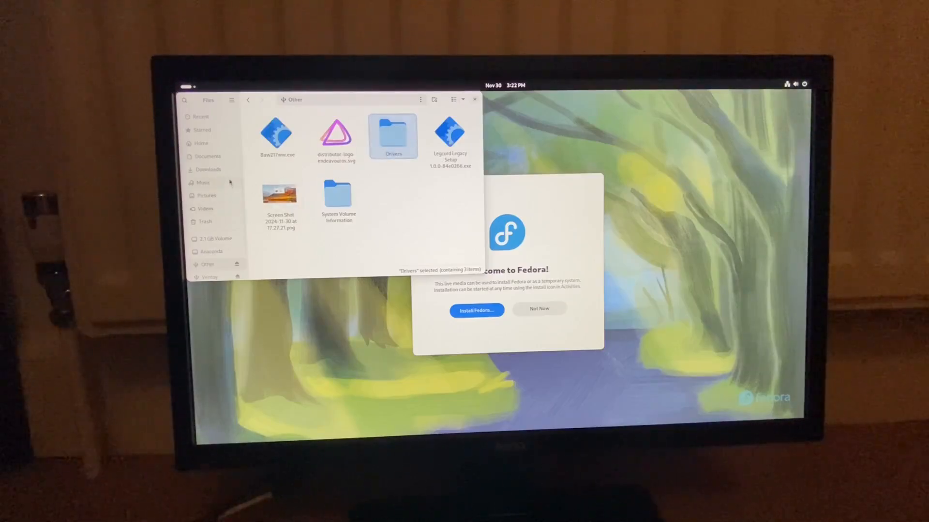
scroll("down", 3)
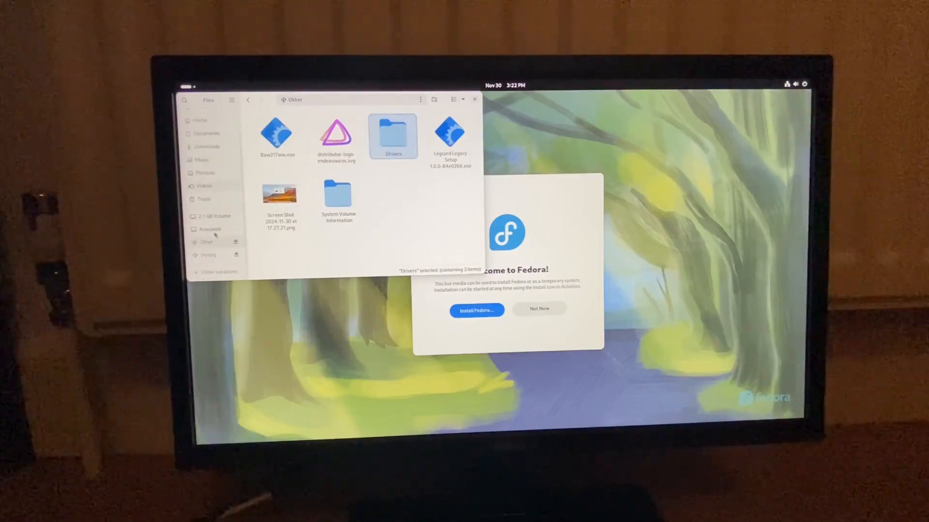
left_click(220, 271)
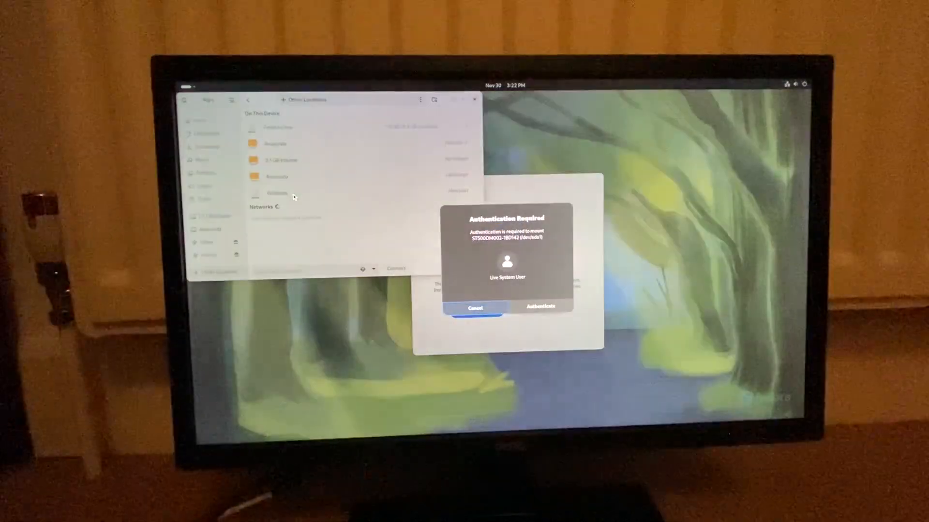
left_click(474, 308)
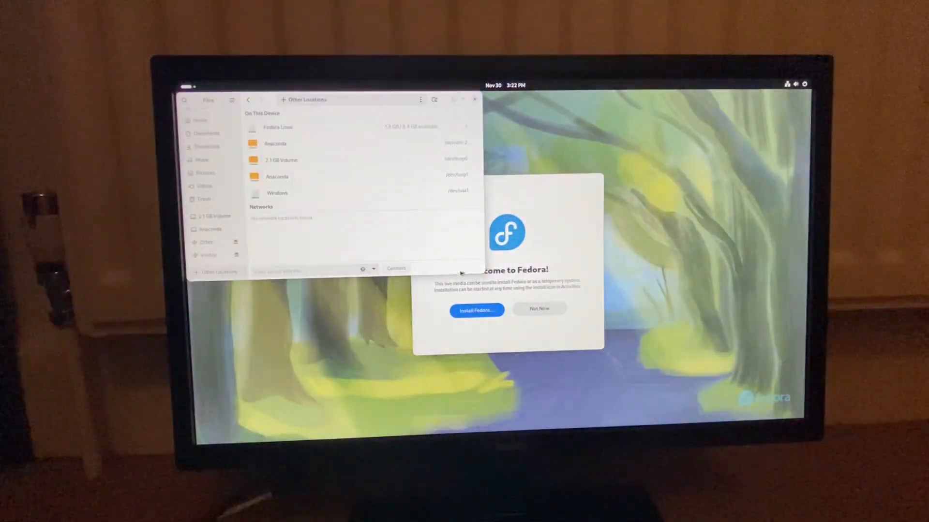
Step: Browse the Windows volume into Documents and Settings > Administrator > My Documents
double_click(276, 192)
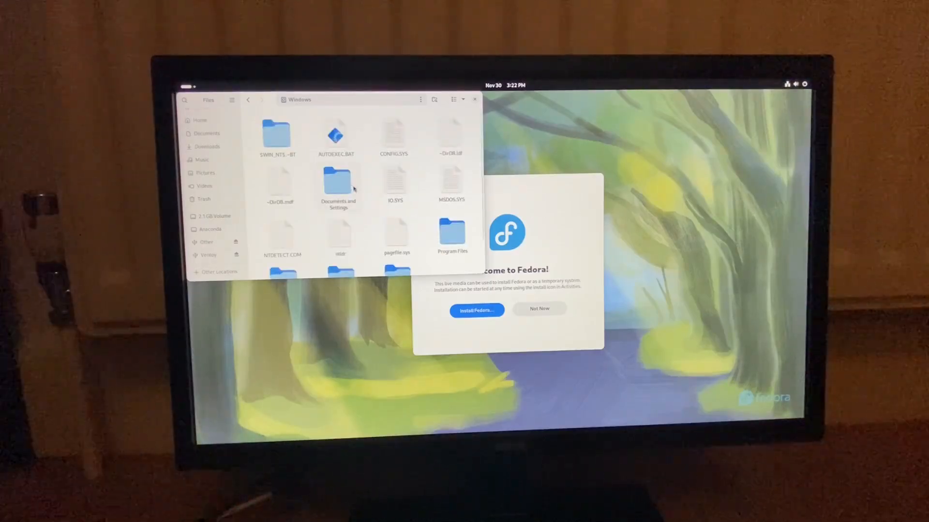
double_click(338, 186)
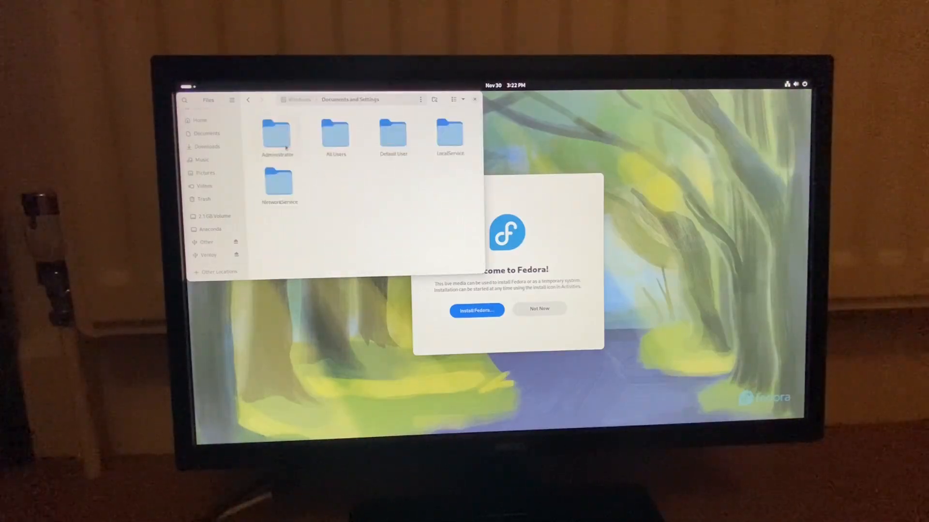
double_click(277, 132)
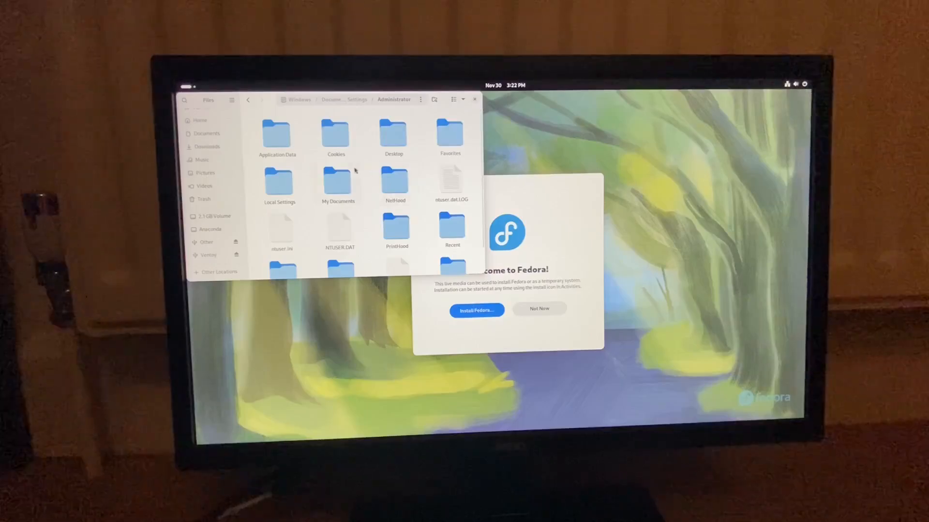
double_click(337, 184)
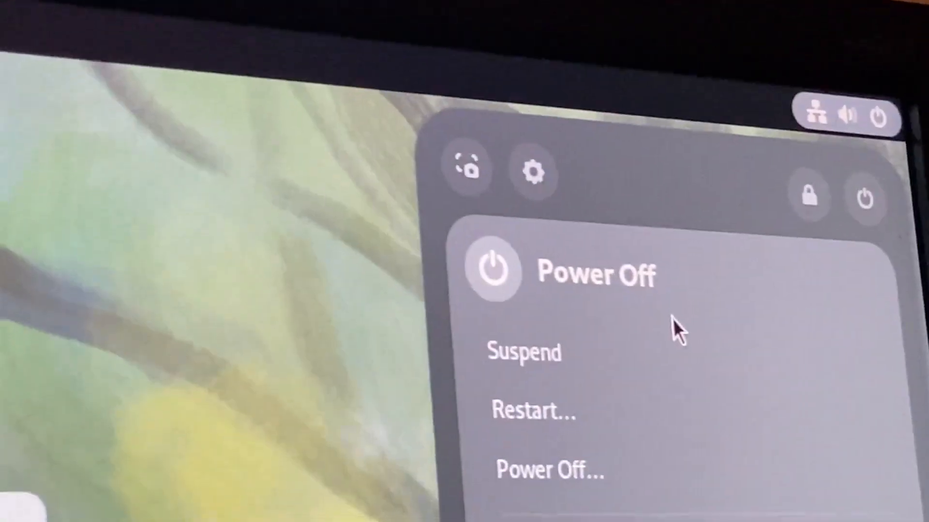
Step: Restart from the Fedora system menu back into Windows Longhorn
left_click(533, 412)
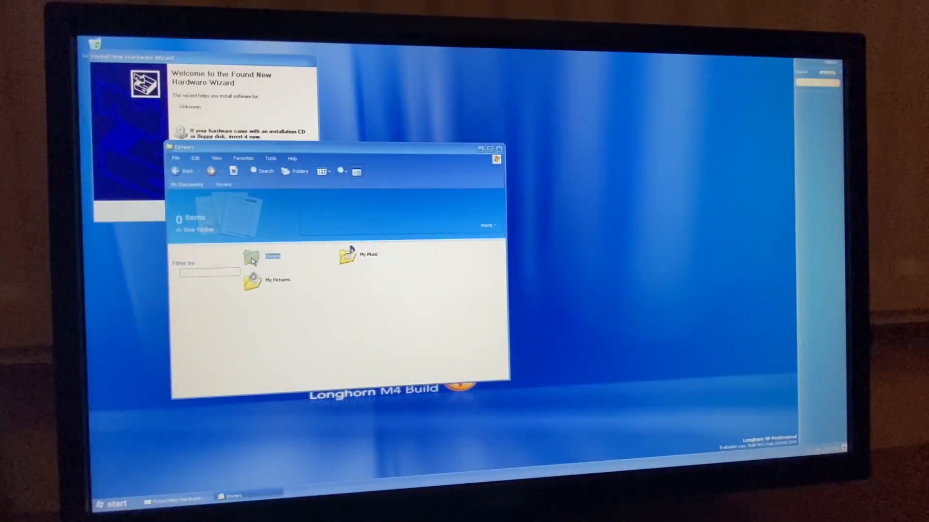
Step: Launch the sp57194 Intel PRO/1000 package and accept its licence agreement
double_click(252, 279)
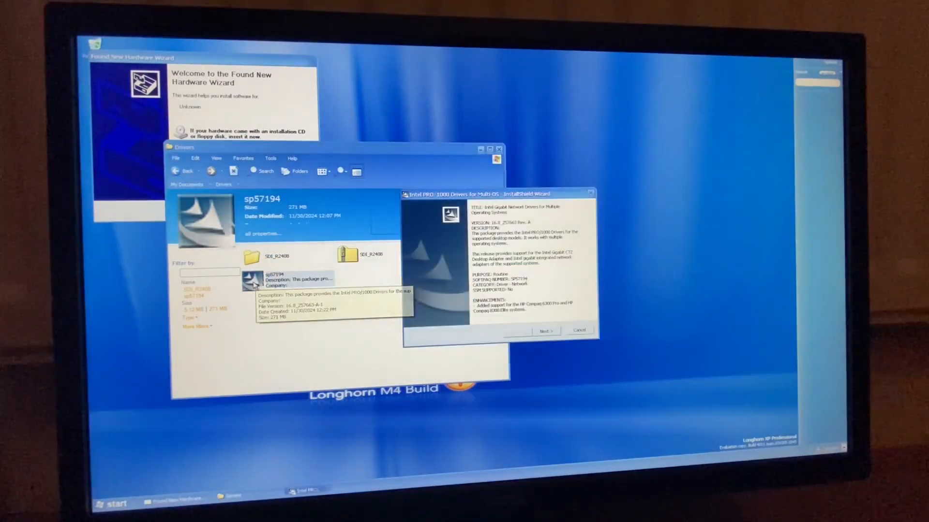
left_click(545, 331)
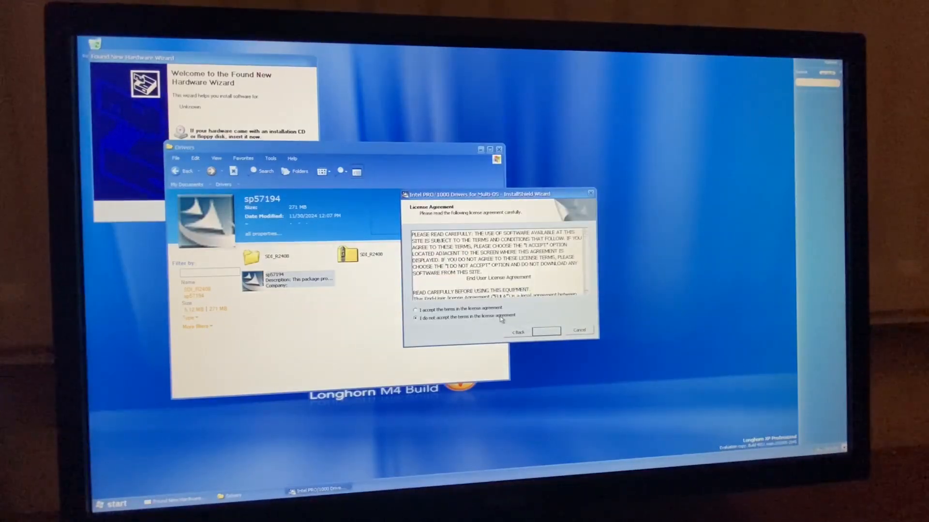
left_click(545, 331)
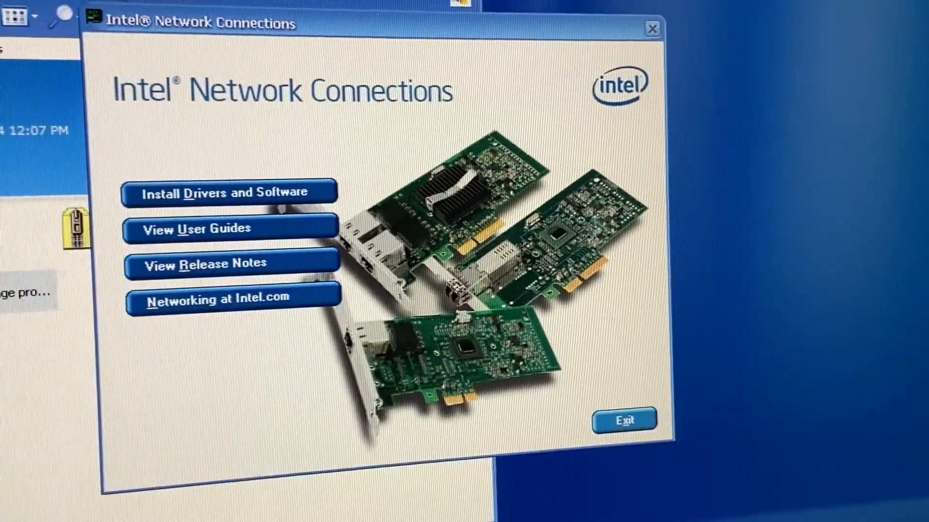
Step: Attempt the Intel network driver install twice, dismissing the Error 1723 DLL failure each time
left_click(226, 192)
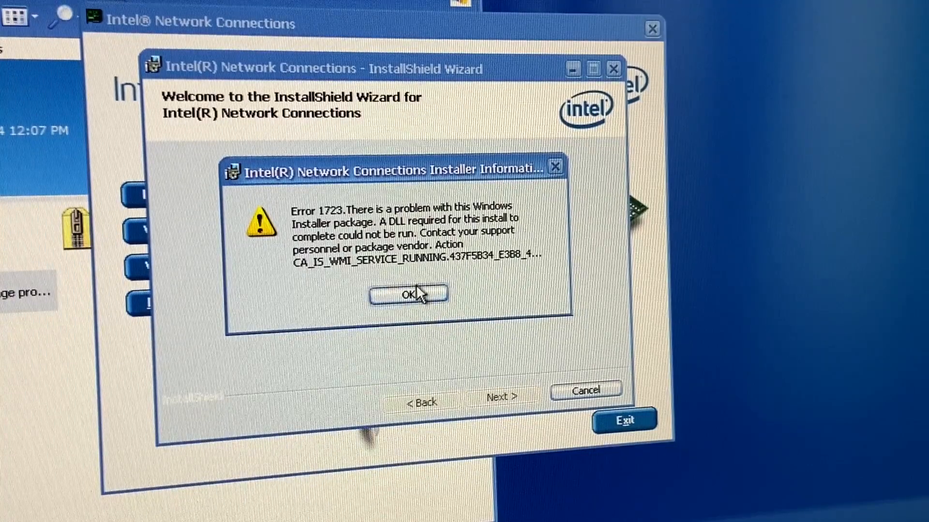
left_click(407, 295)
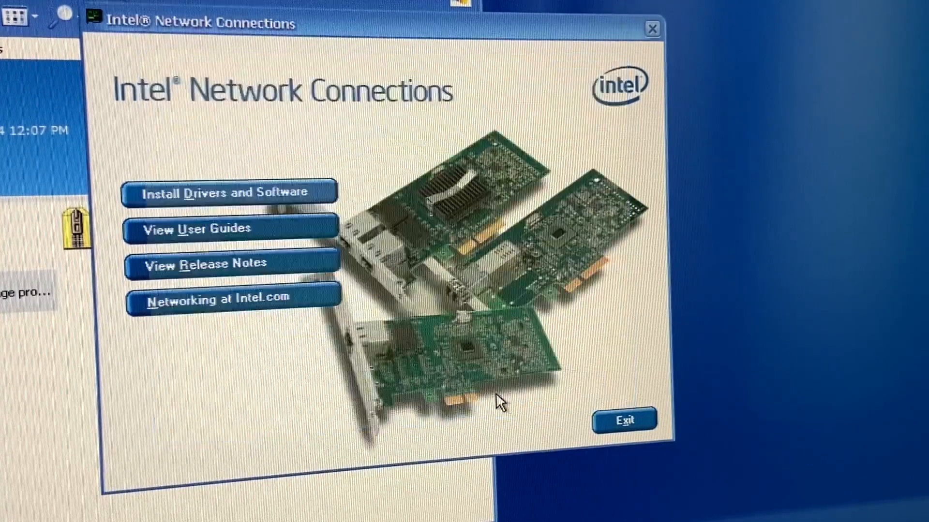
left_click(229, 193)
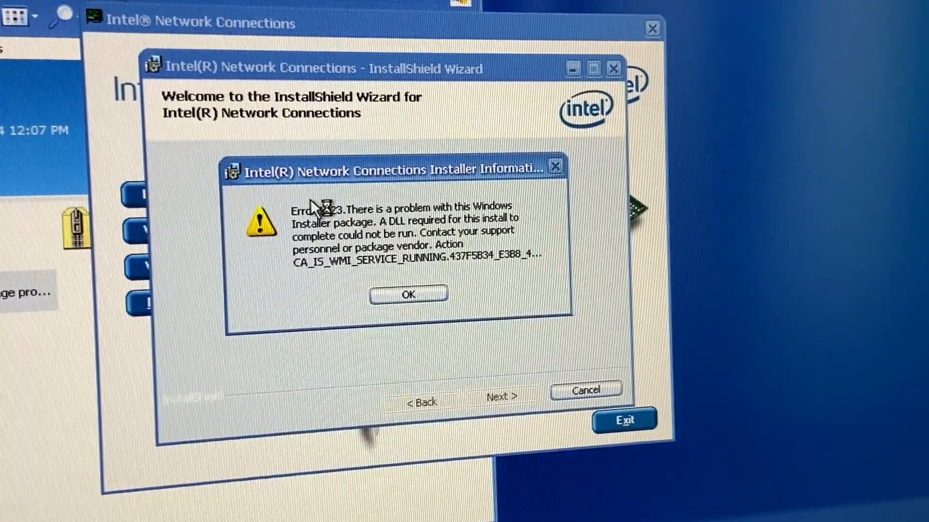
mouse_move(576, 246)
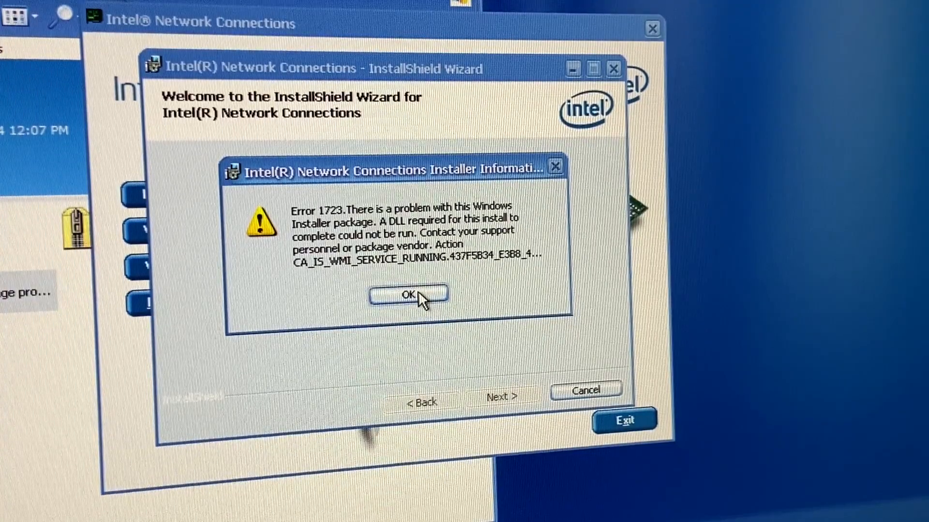
left_click(407, 295)
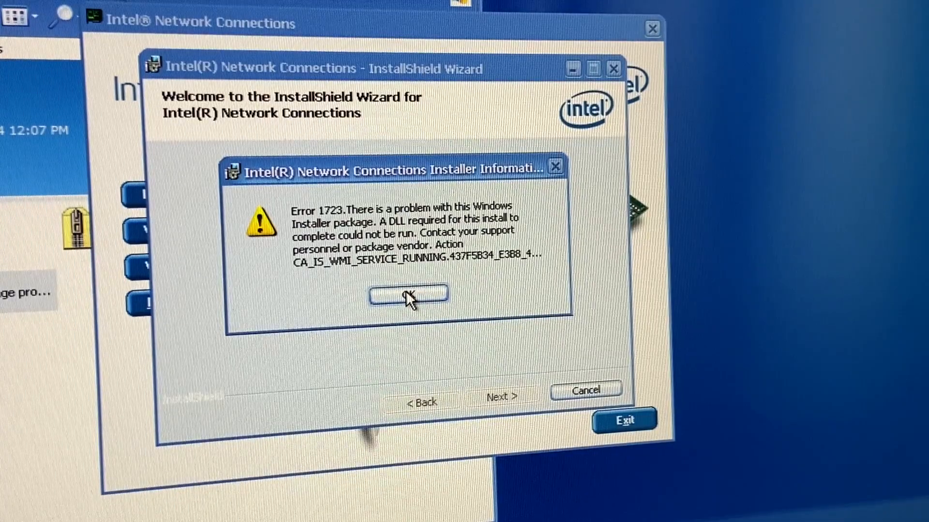
left_click(408, 296)
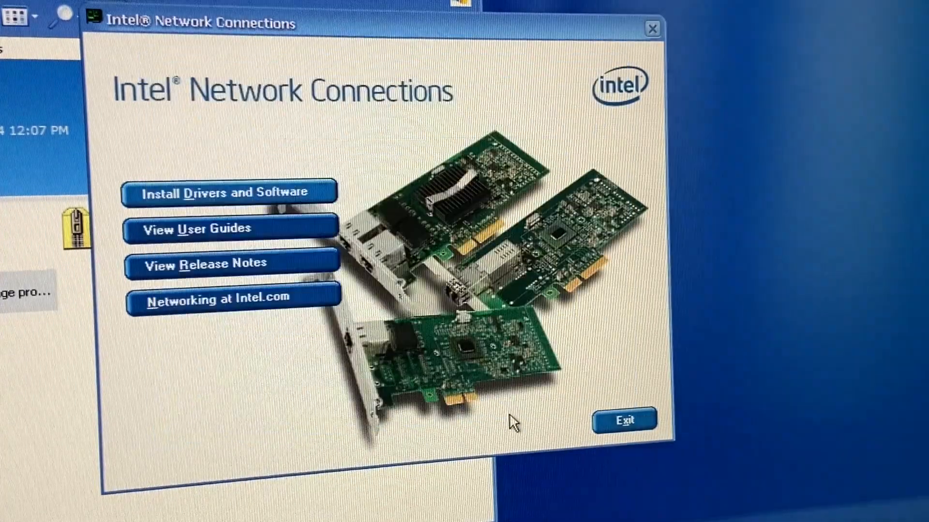
mouse_move(519, 80)
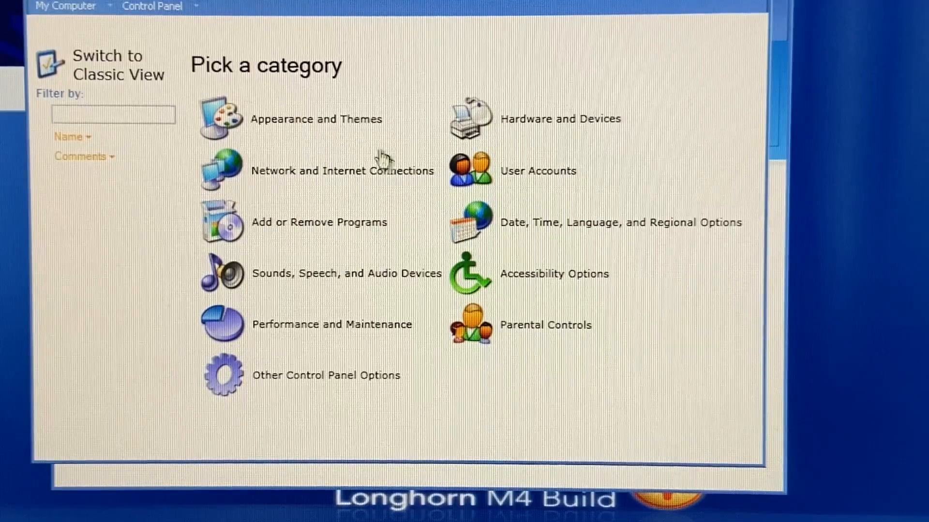
Step: Switch Control Panel to Classic View and review System properties' Hardware, Remote and Computer Name pages
left_click(106, 65)
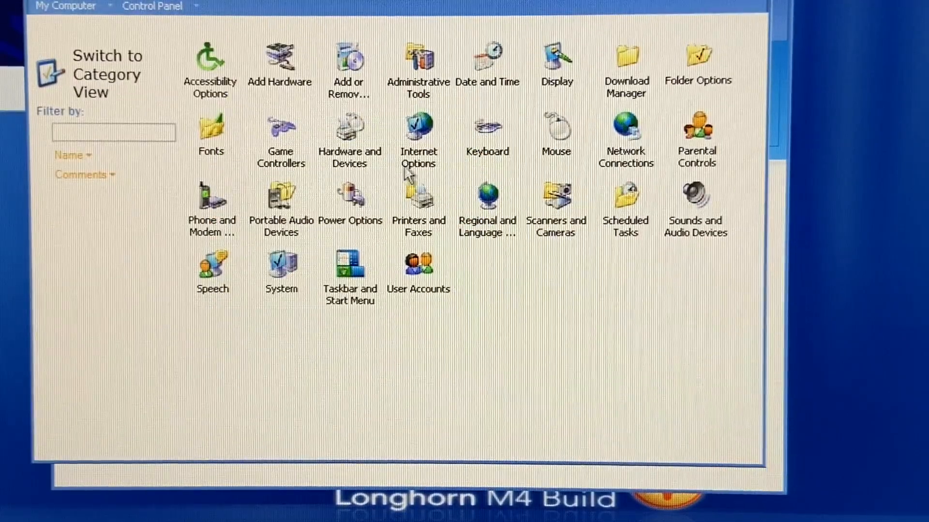
double_click(280, 270)
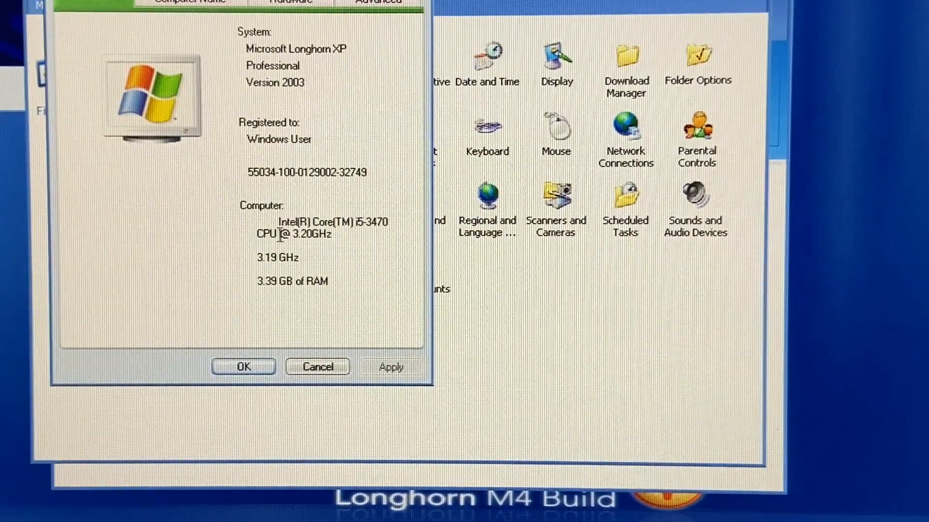
mouse_move(222, 151)
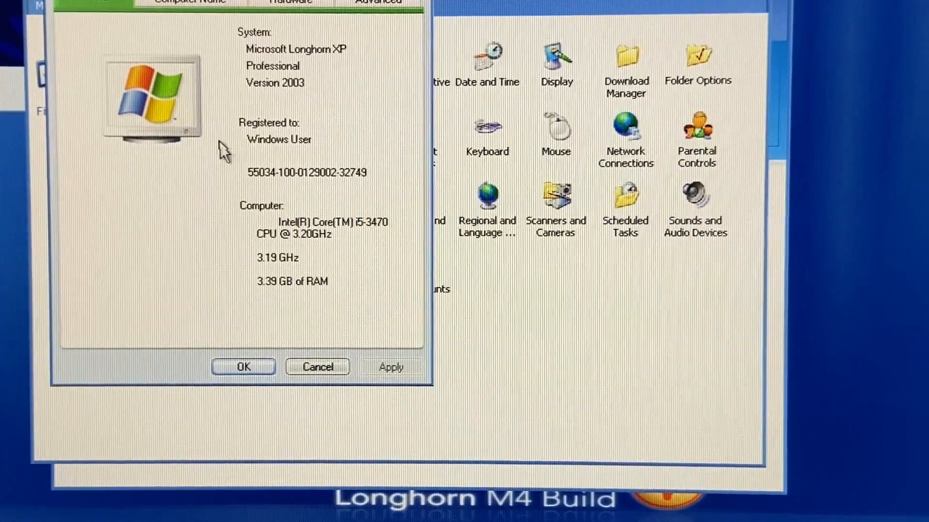
mouse_move(270, 54)
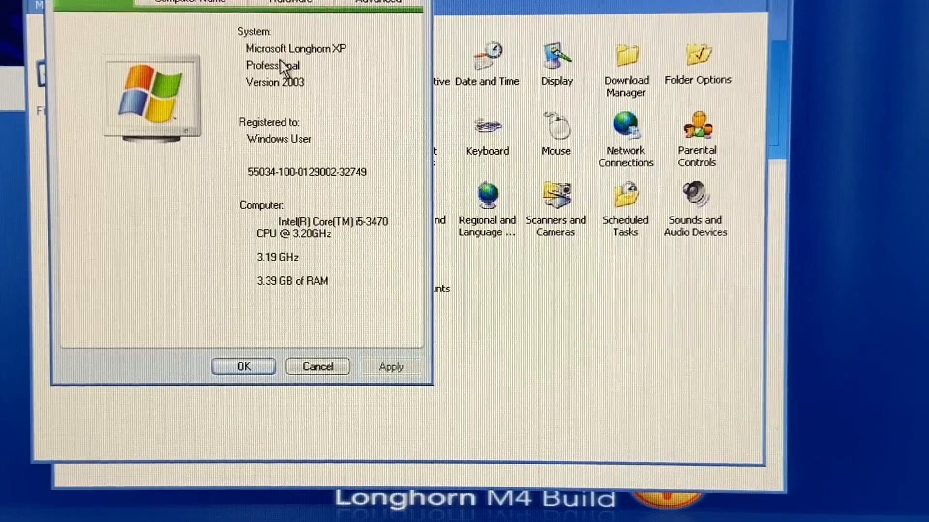
left_click(413, 72)
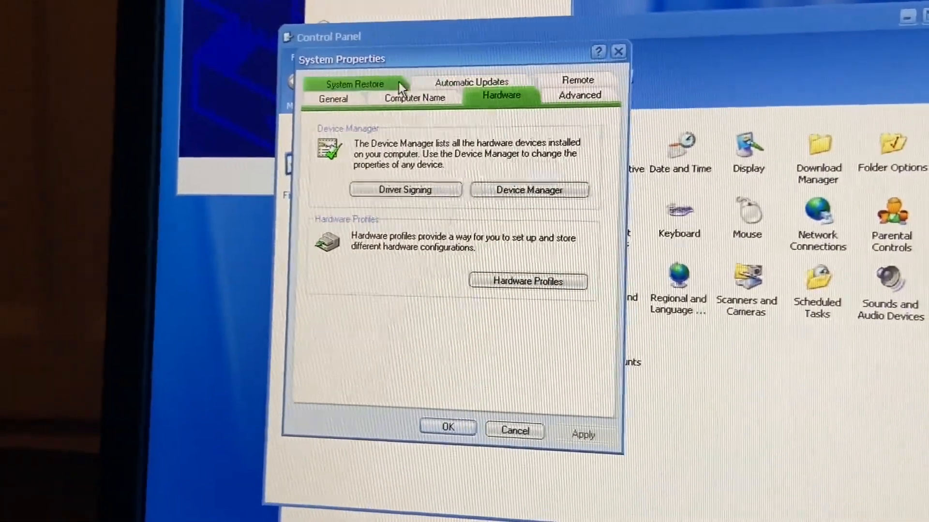
left_click(563, 83)
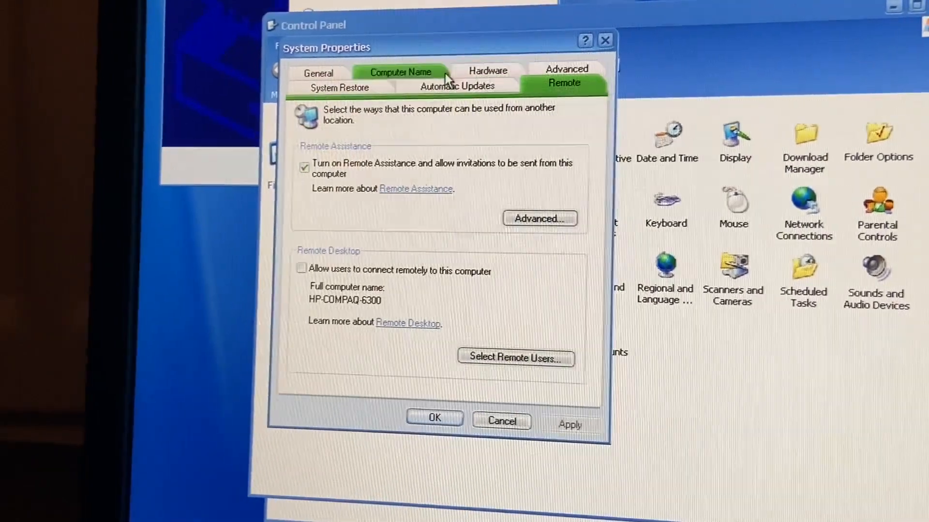
left_click(397, 71)
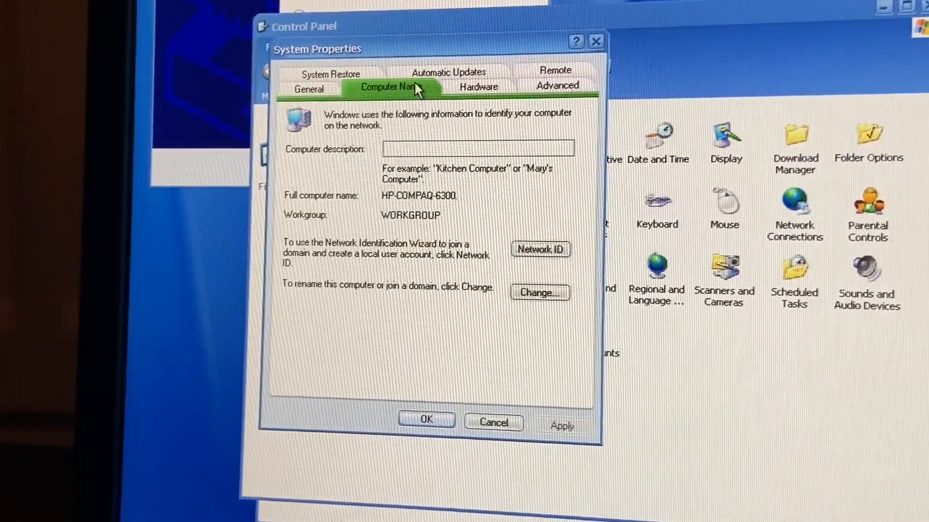
left_click(552, 86)
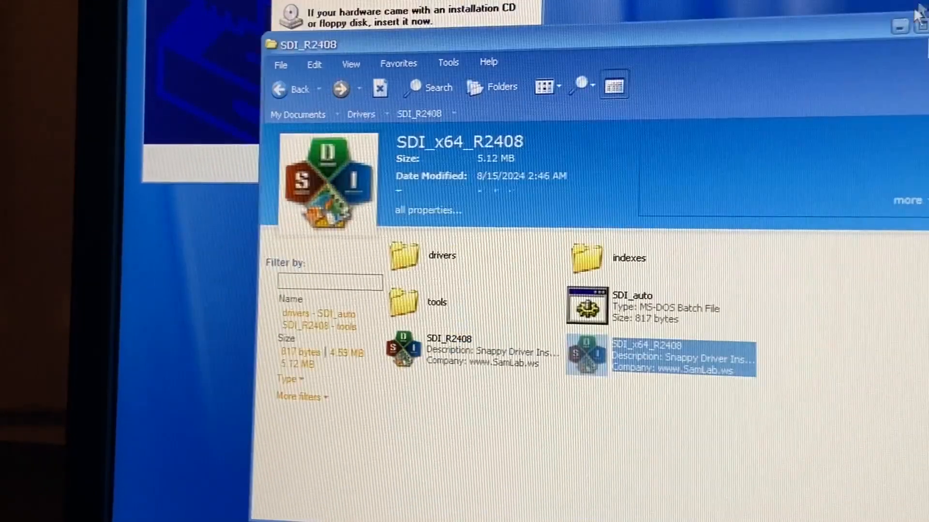
Step: Browse into the SDI_R2408 tools folder and then its themes folder
left_click(436, 302)
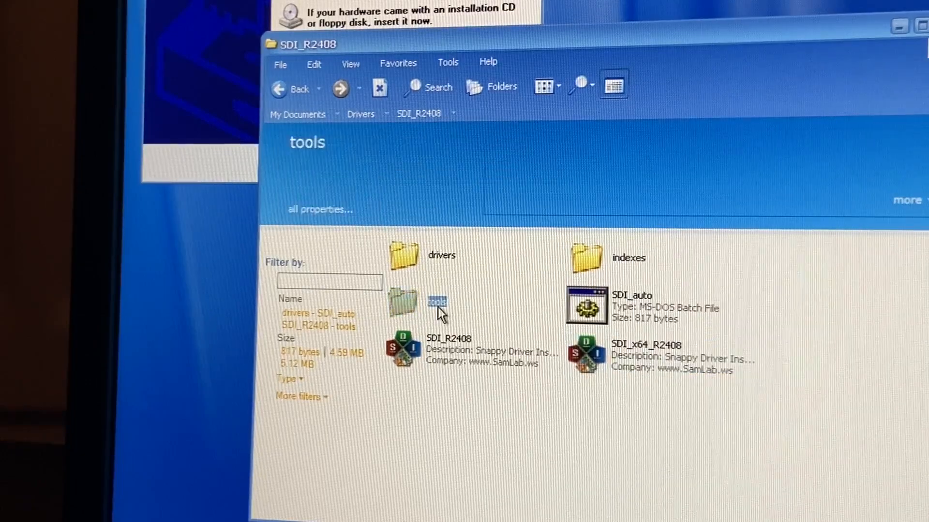
double_click(404, 302)
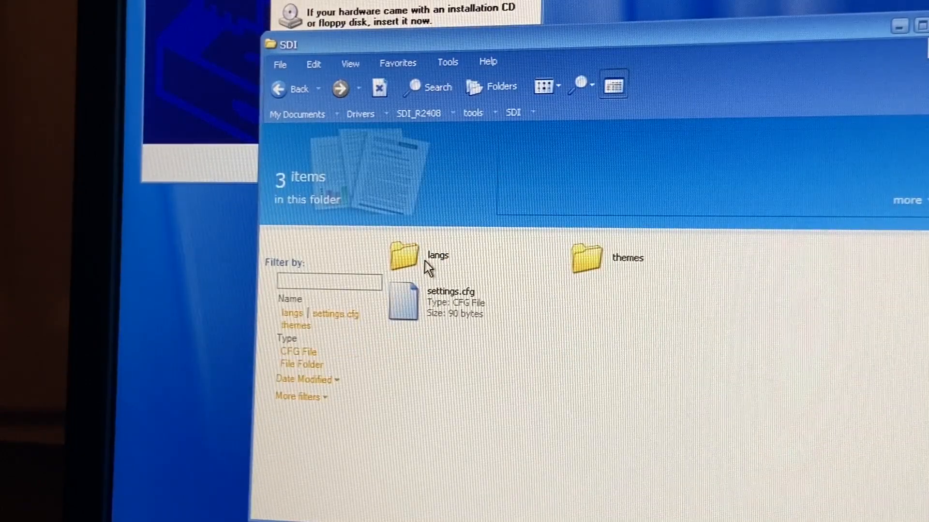
double_click(586, 257)
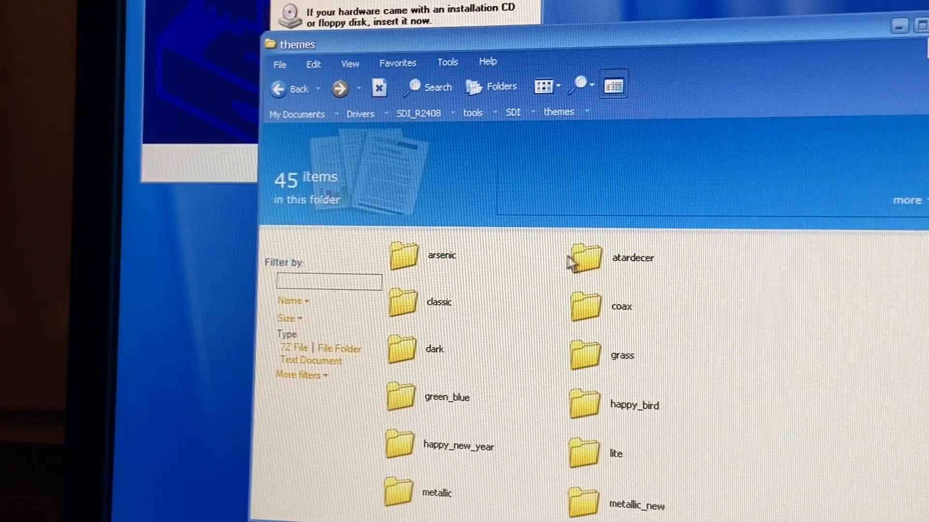
scroll("down", 3)
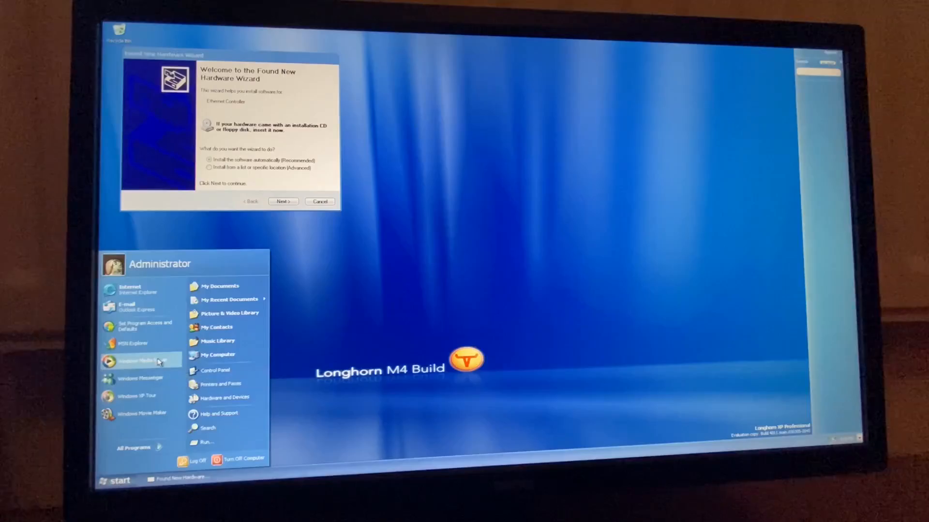
Step: In Move sidebar and taskbar, set the Sidebar position to Top
left_click(128, 396)
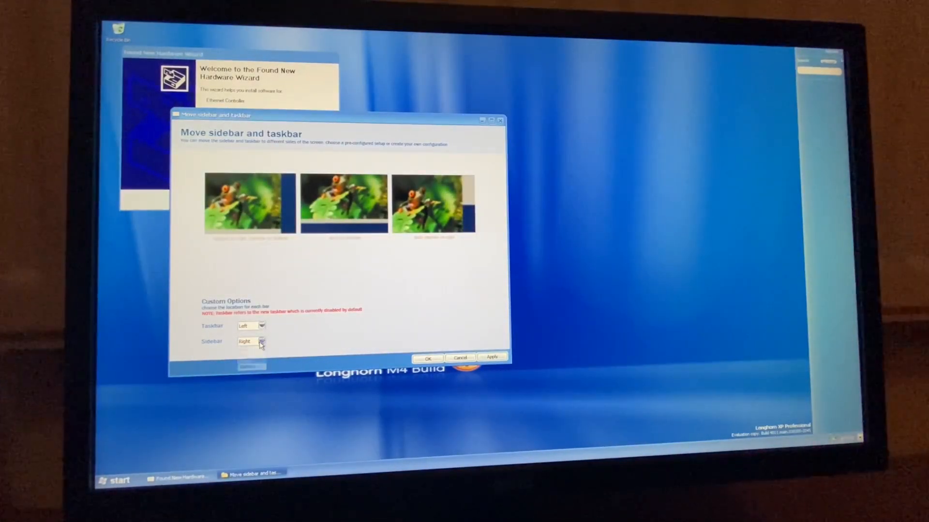
left_click(261, 342)
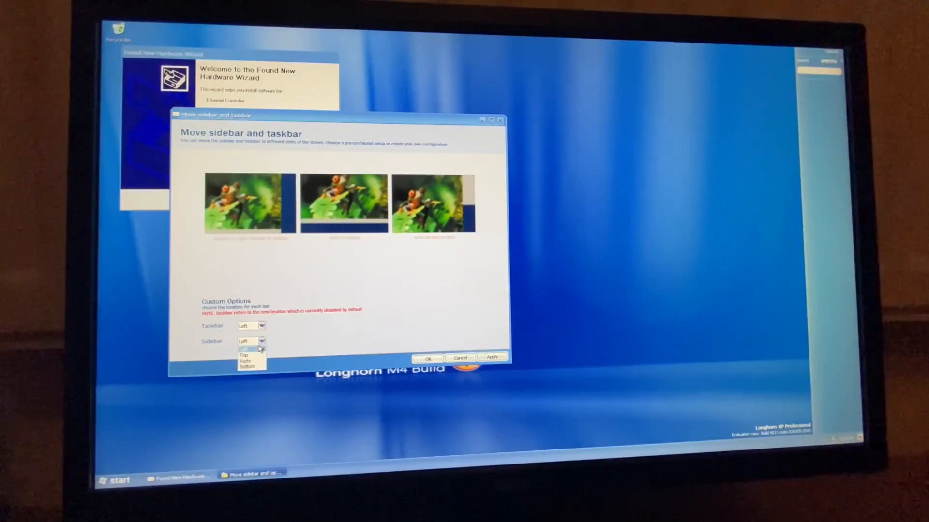
left_click(244, 355)
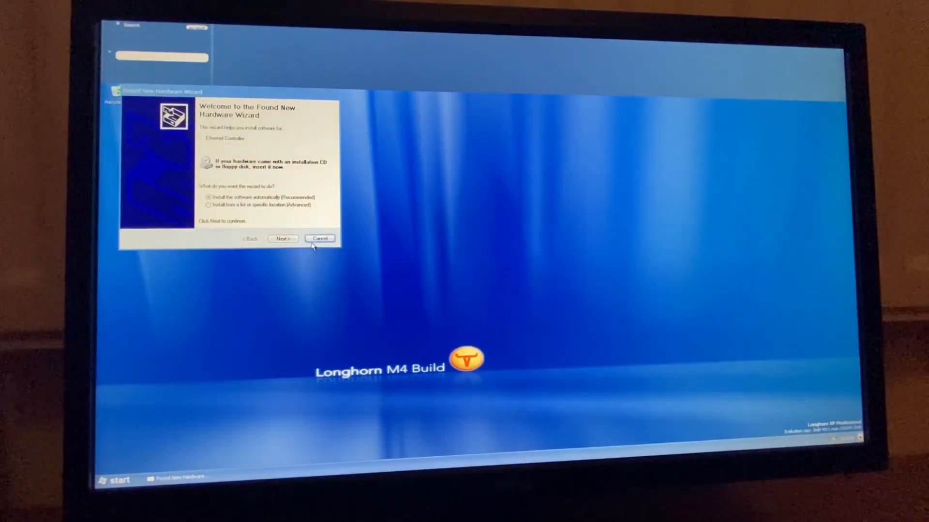
Step: Cancel the Found New Hardware Wizard for the Ethernet Controller
left_click(320, 238)
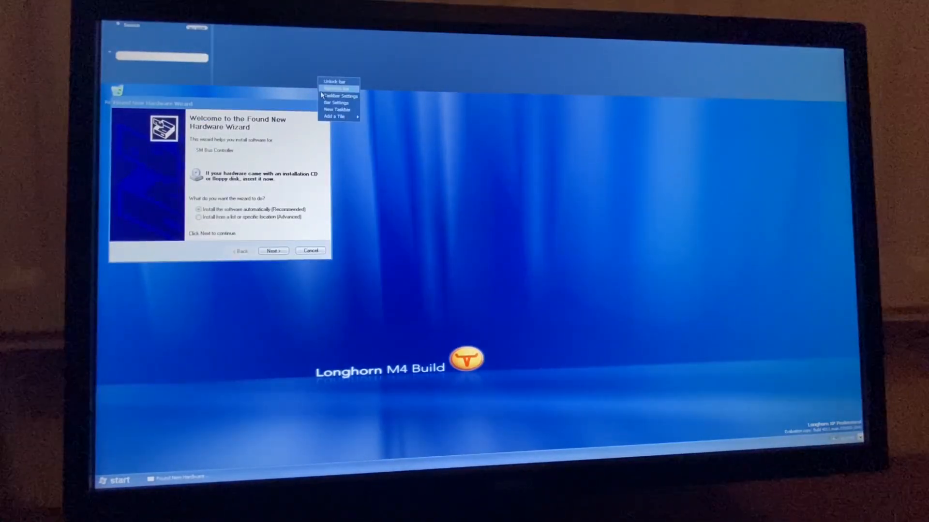
left_click(332, 111)
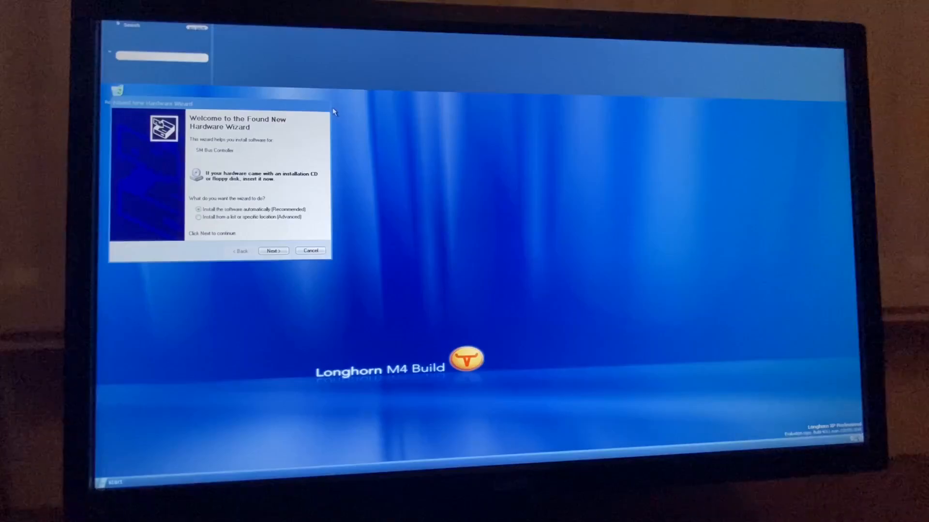
Step: Turn on the New Taskbar from the sidebar's right-click options
right_click(312, 82)
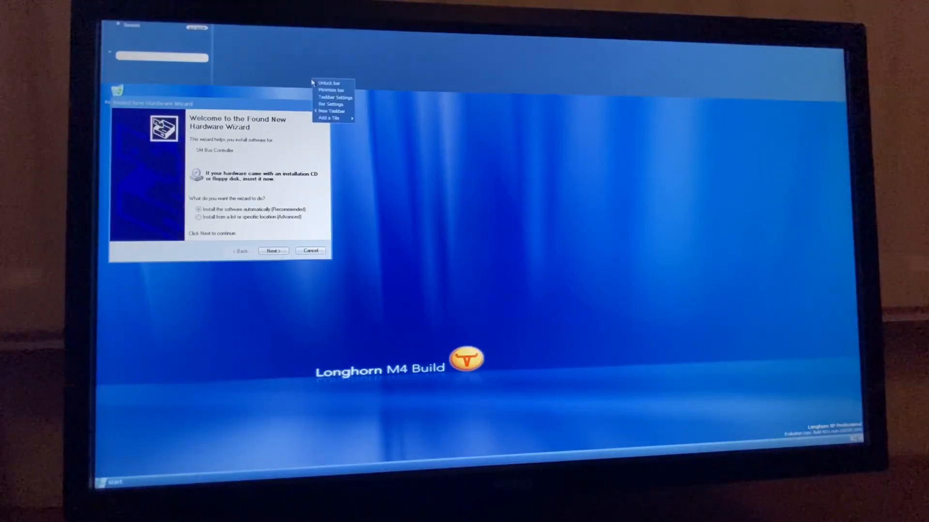
left_click(320, 77)
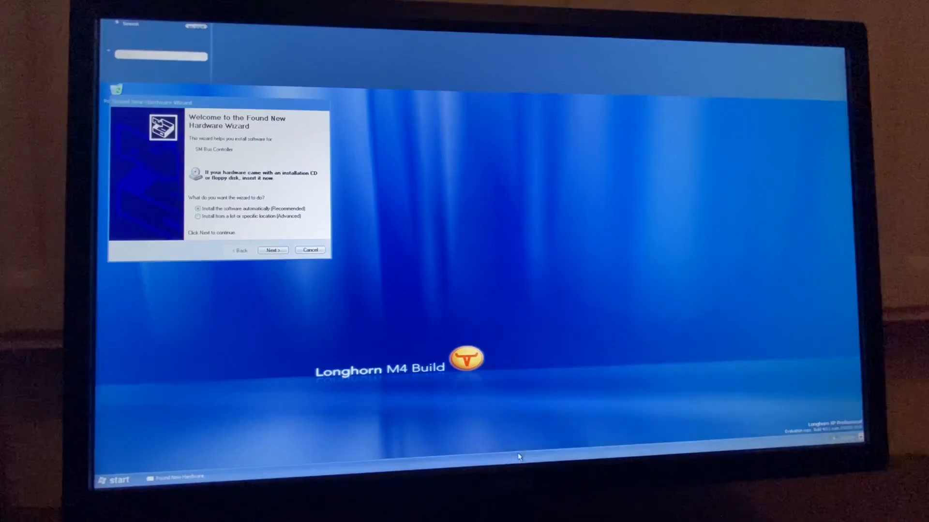
right_click(521, 479)
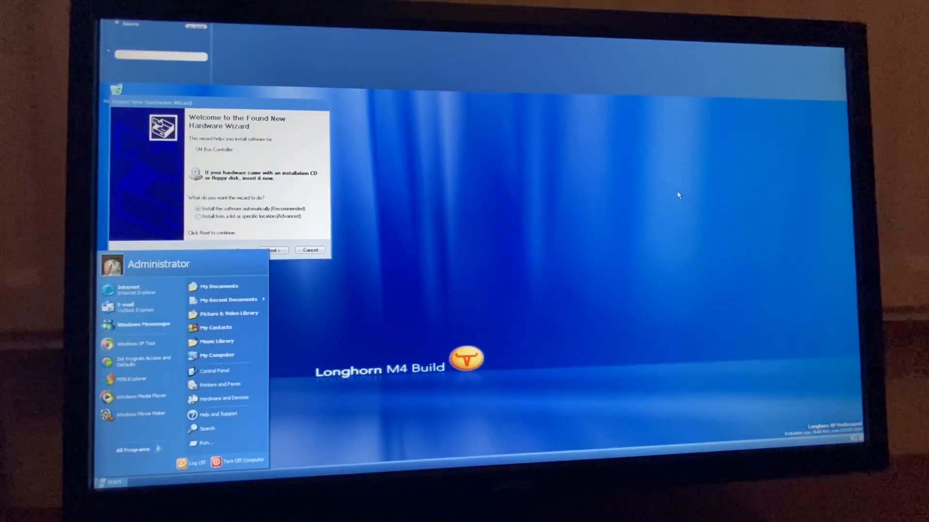
mouse_move(390, 262)
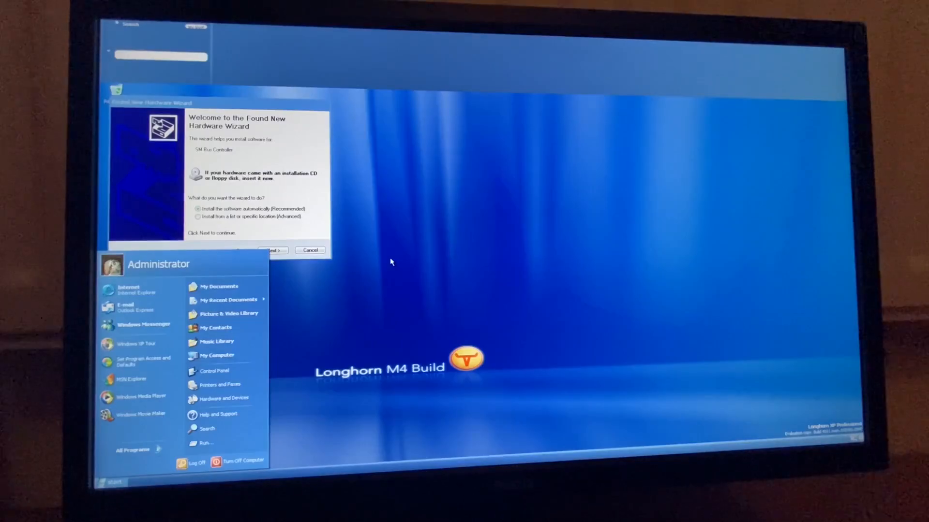